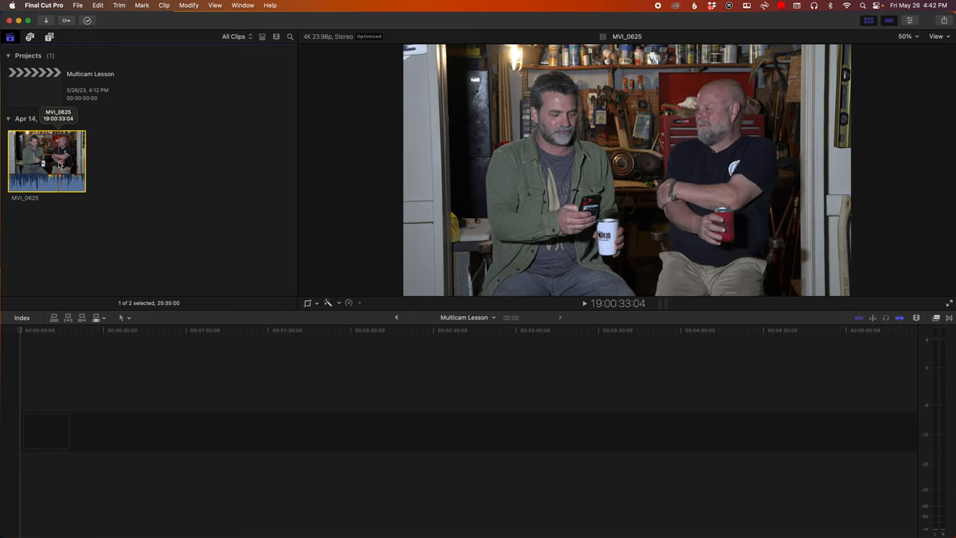
Step: Select the Multicam Lesson project to check its 1080p HD, 23.98p, stereo settings
{"action": "left_click", "coordinate": [34, 86]}
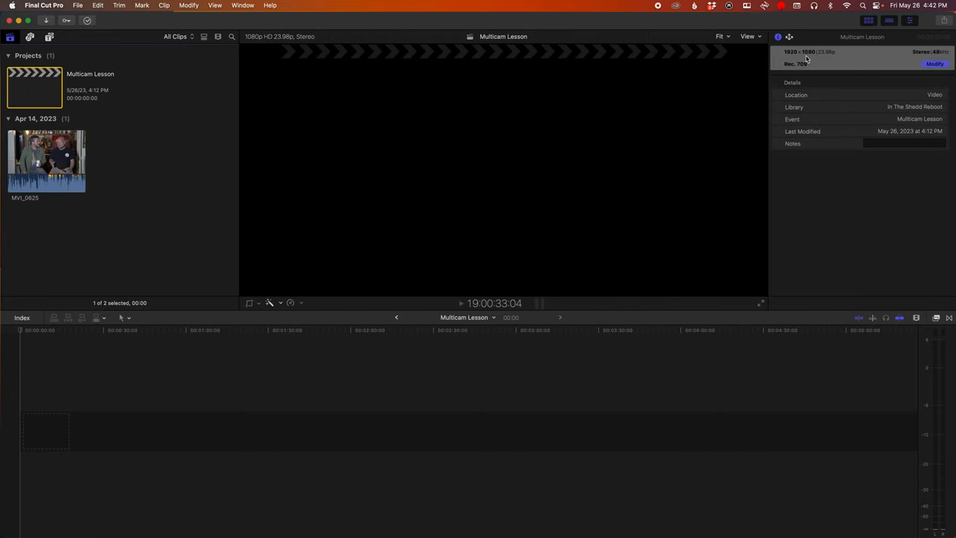
{"action": "mouse_move", "coordinate": [828, 61]}
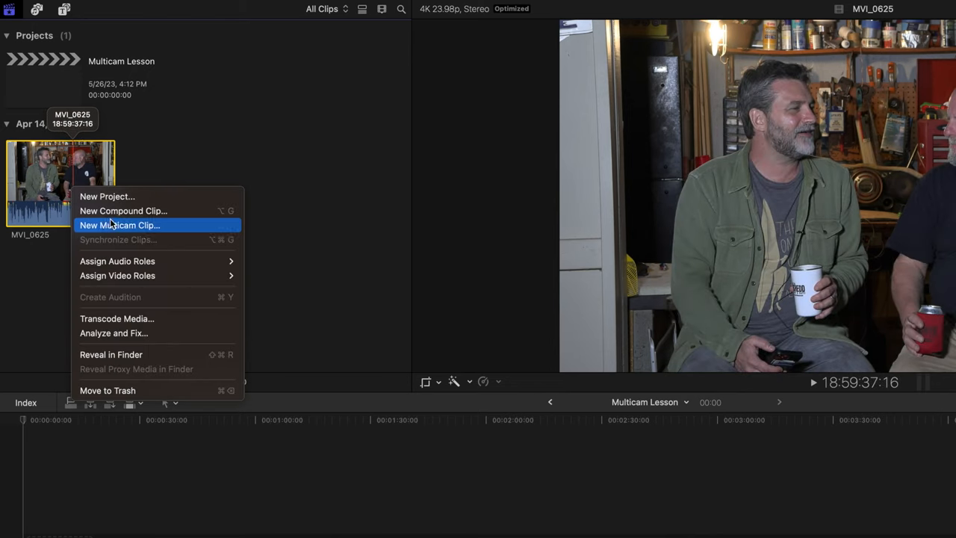
Step: Make compound clips named Wide, Left and Right from MVI_0625, then select Wide
{"action": "left_click", "coordinate": [123, 211]}
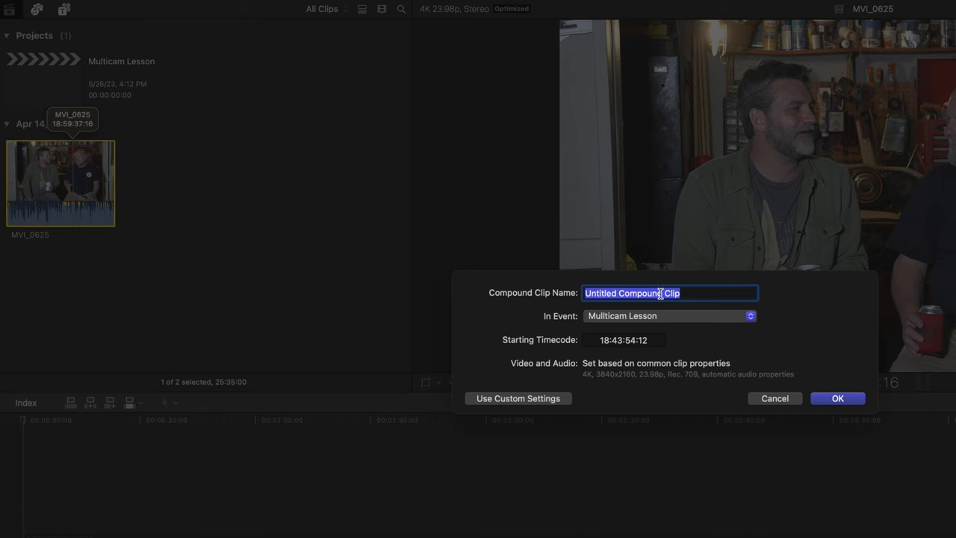
{"action": "type", "text": "Wide"}
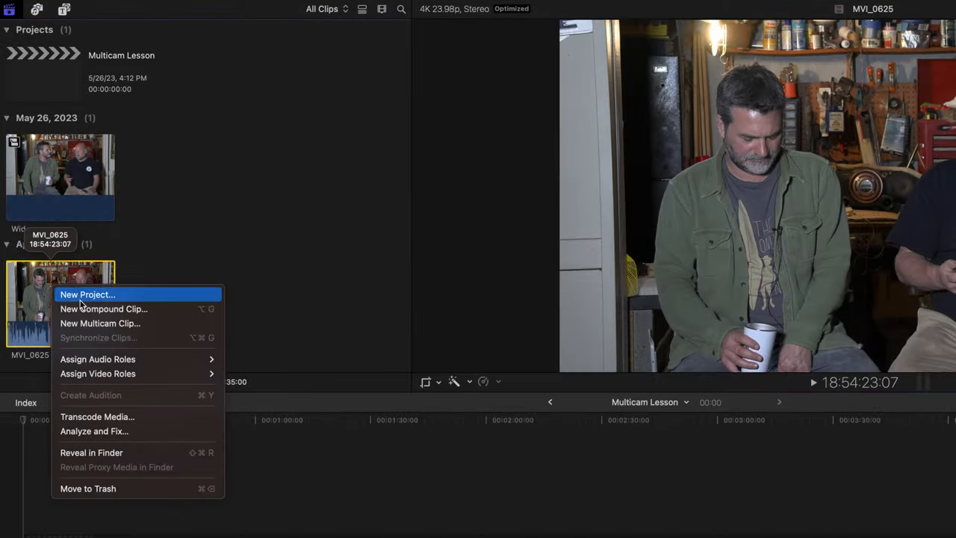
{"action": "left_click", "coordinate": [104, 308]}
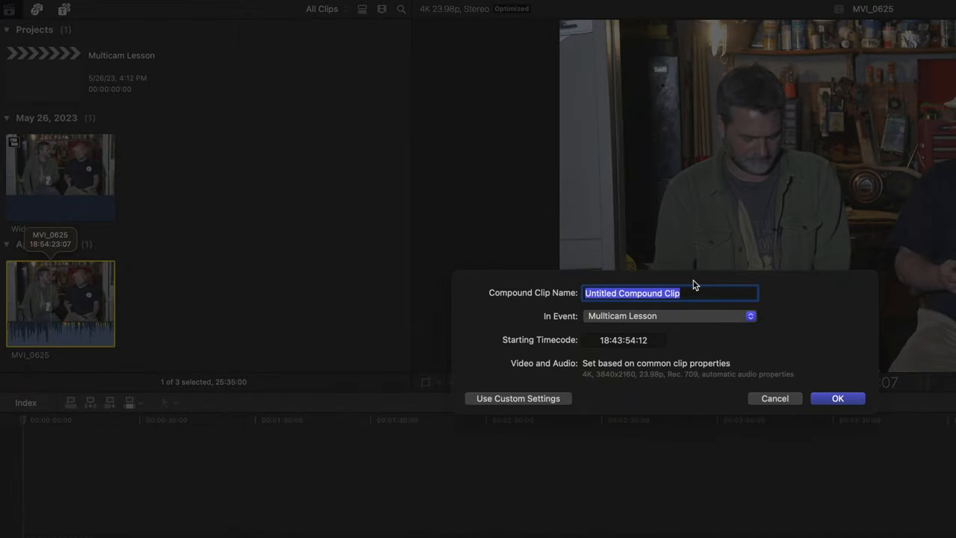
{"action": "type", "text": "Left"}
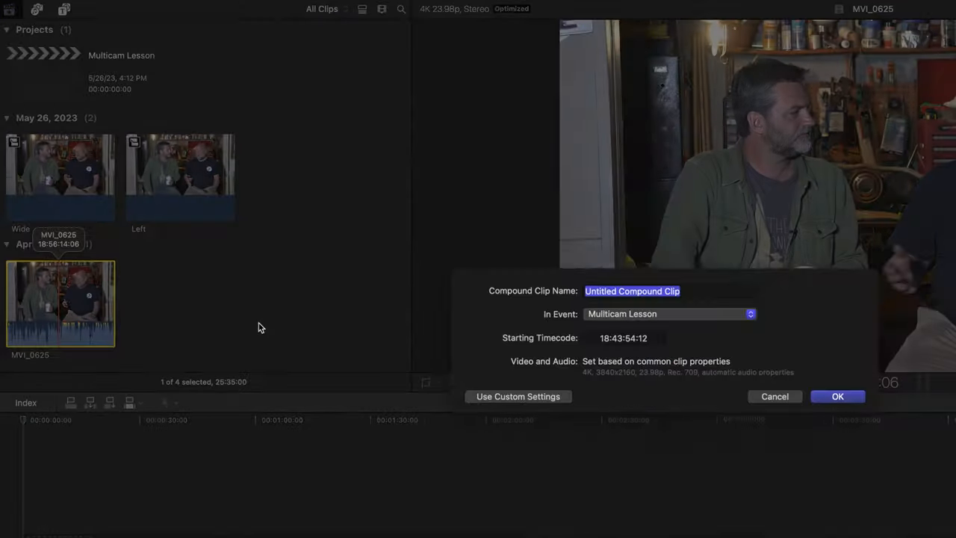
{"action": "type", "text": "Right"}
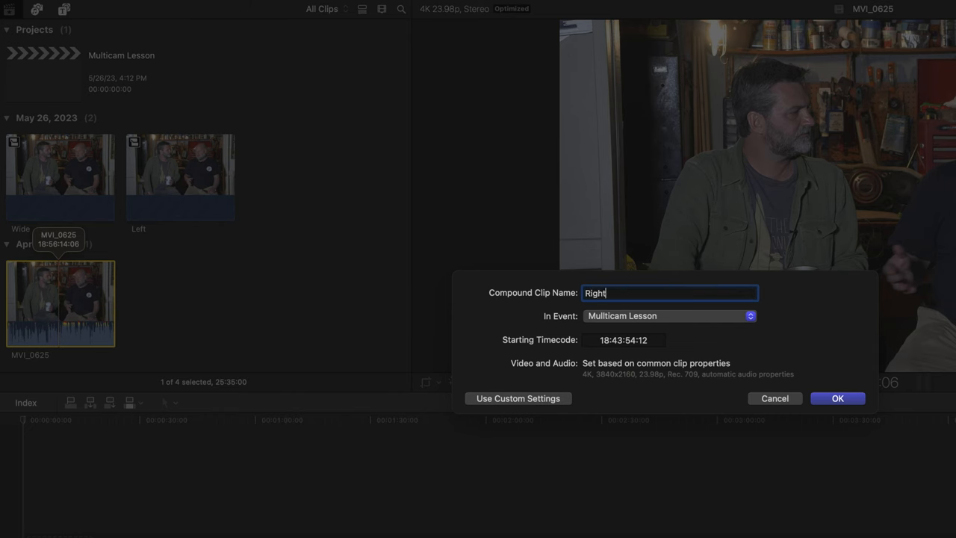
{"action": "left_click", "coordinate": [837, 398]}
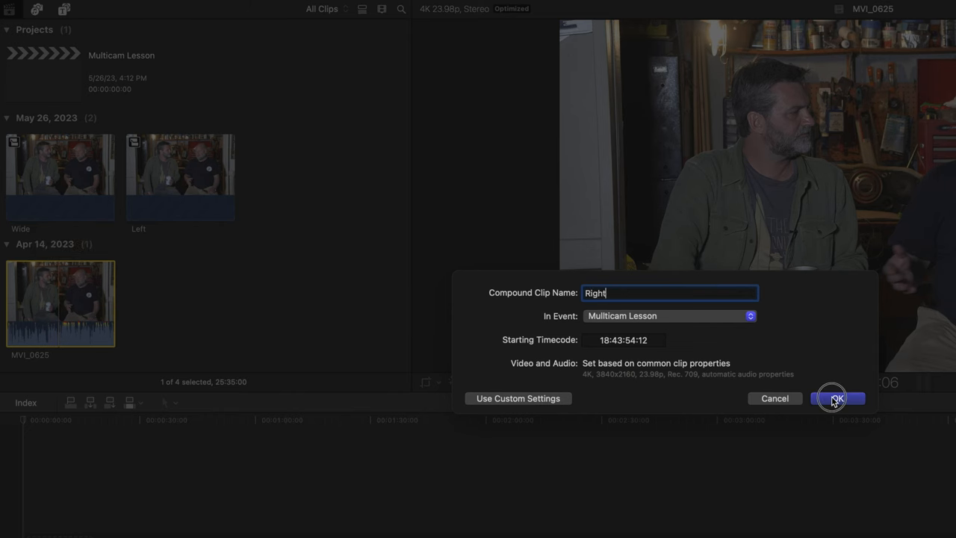
{"action": "left_click", "coordinate": [836, 398]}
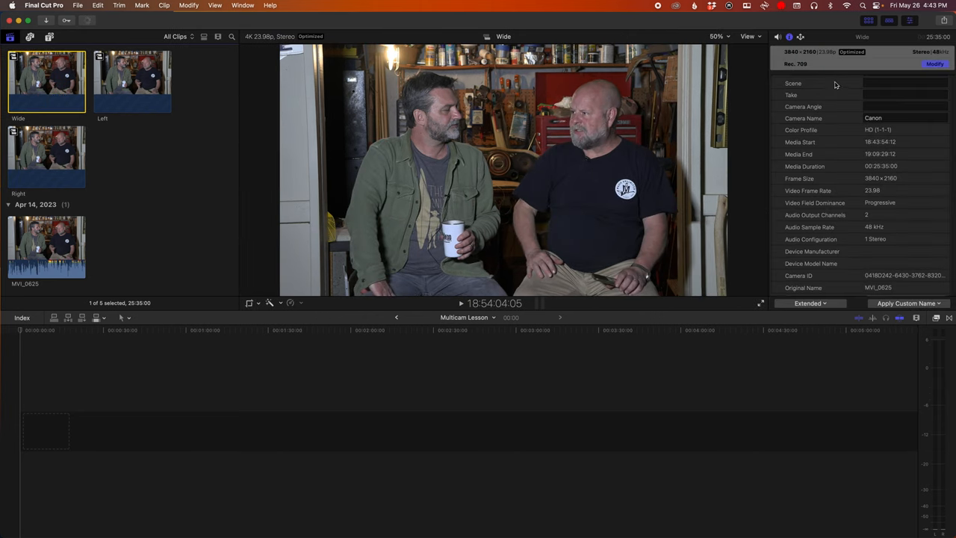
Step: Enter Camera Angle 1 for Wide and 2 for Left, then select Right
{"action": "left_click", "coordinate": [755, 406]}
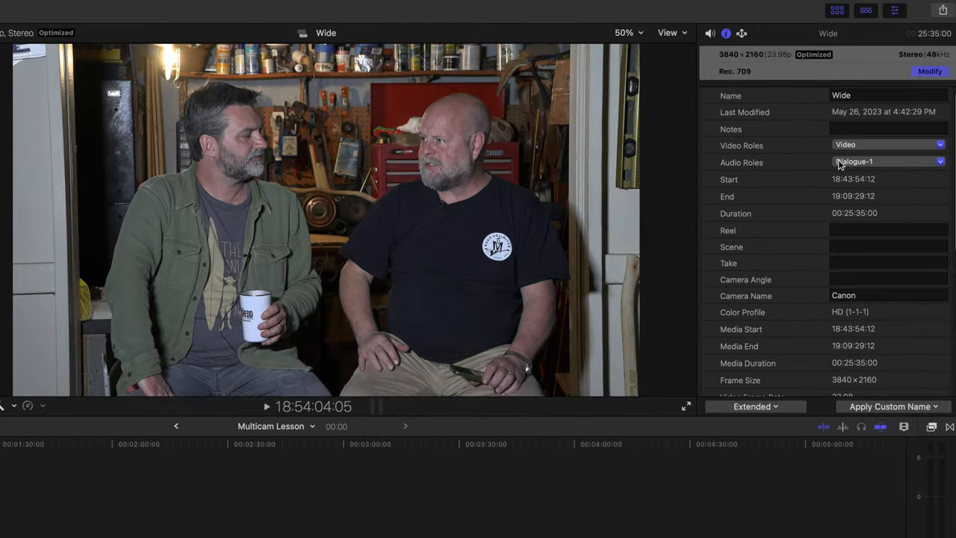
{"action": "left_click", "coordinate": [888, 278]}
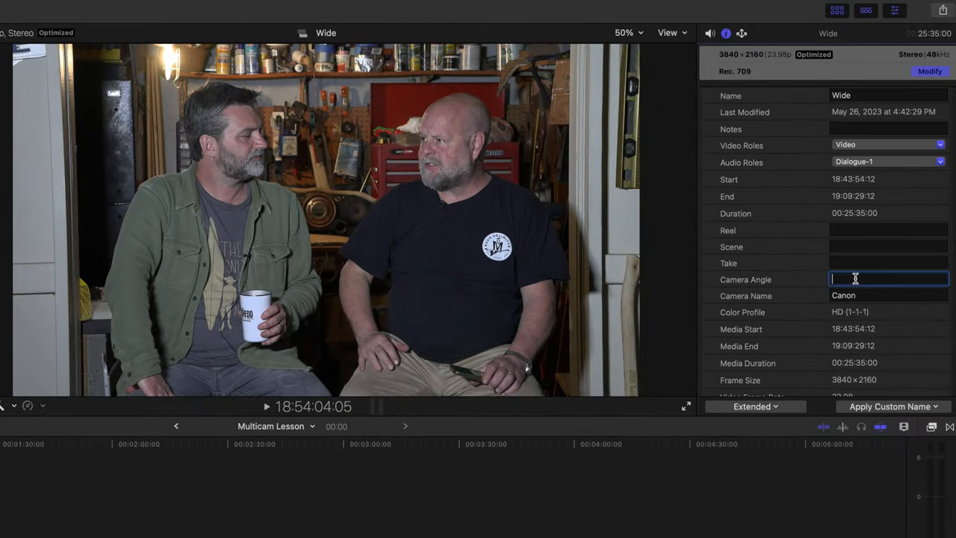
{"action": "type", "text": "1"}
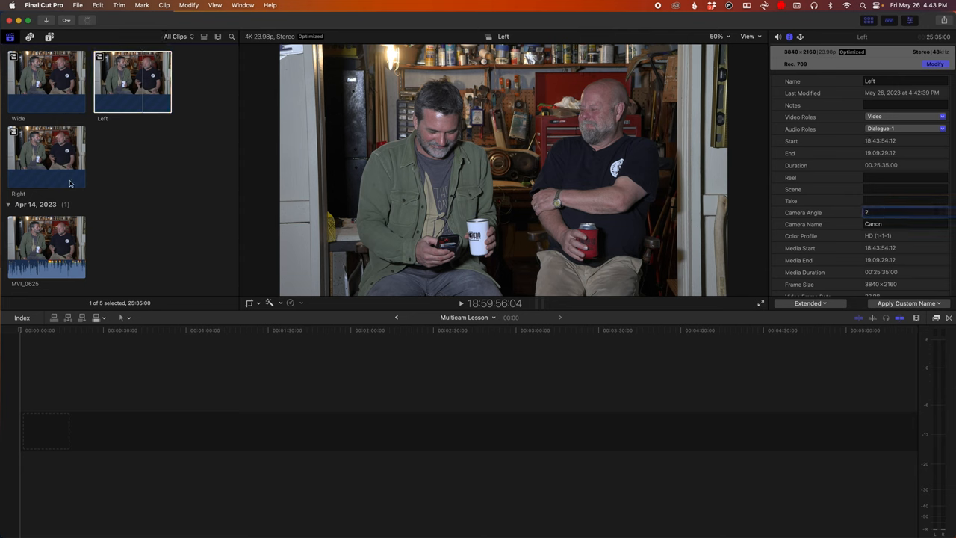
{"action": "left_click", "coordinate": [47, 155]}
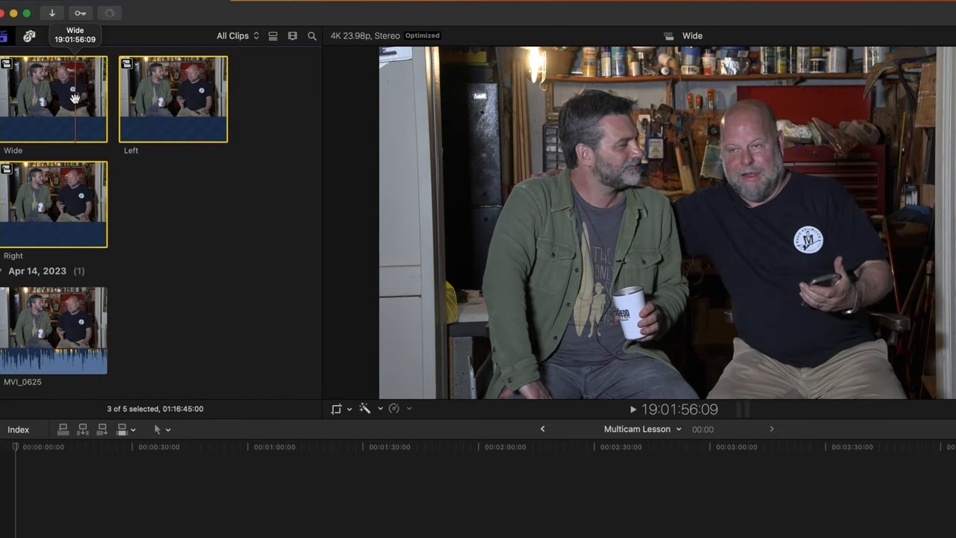
Step: Create the 'Multicam Lesson' multicam clip from the three angles, audio-synced at 4K 23.98p
{"action": "right_click", "coordinate": [52, 97]}
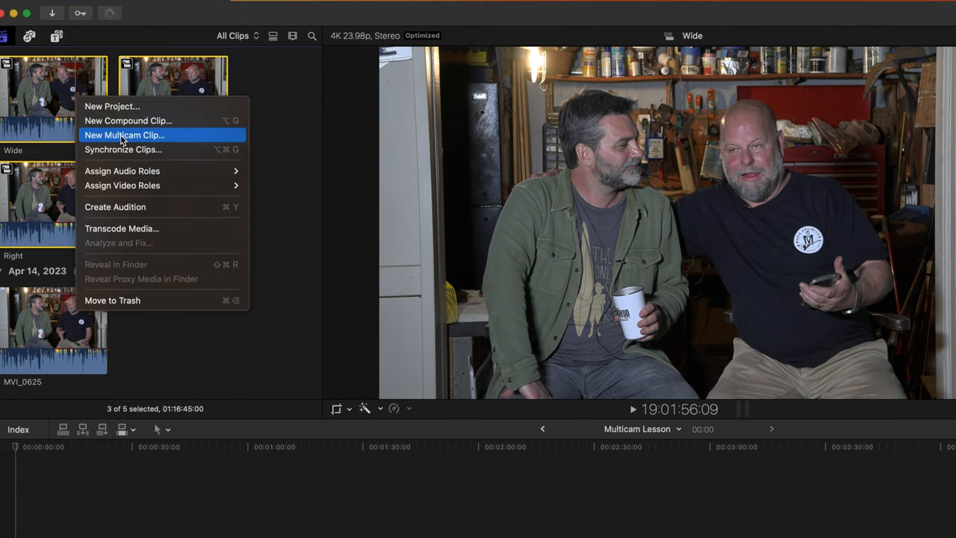
{"action": "left_click", "coordinate": [124, 135]}
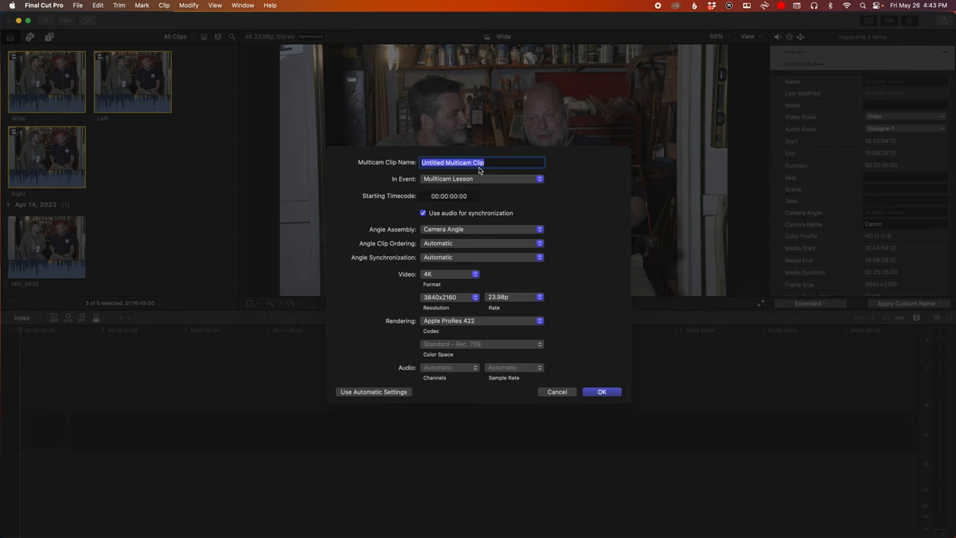
{"action": "type", "text": "Multicam Lesson"}
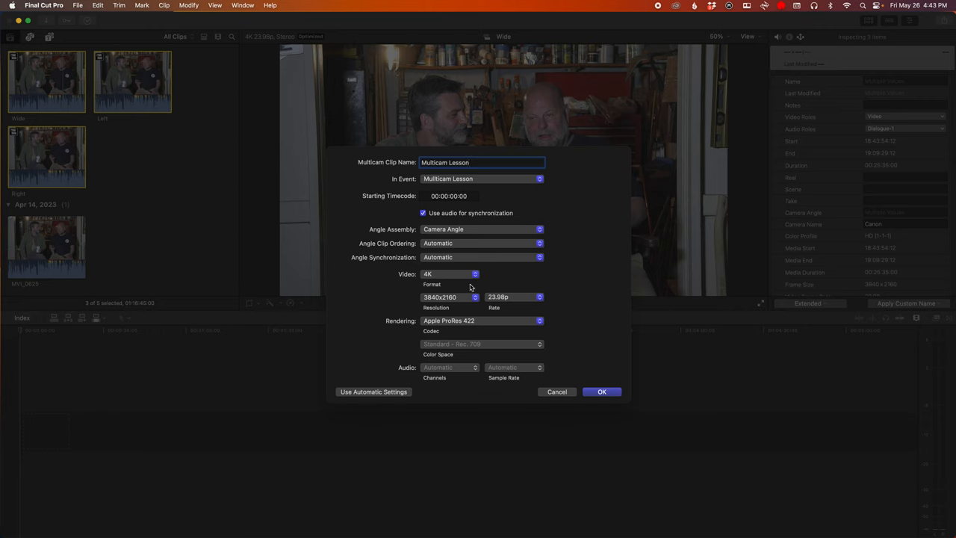
{"action": "mouse_move", "coordinate": [497, 334]}
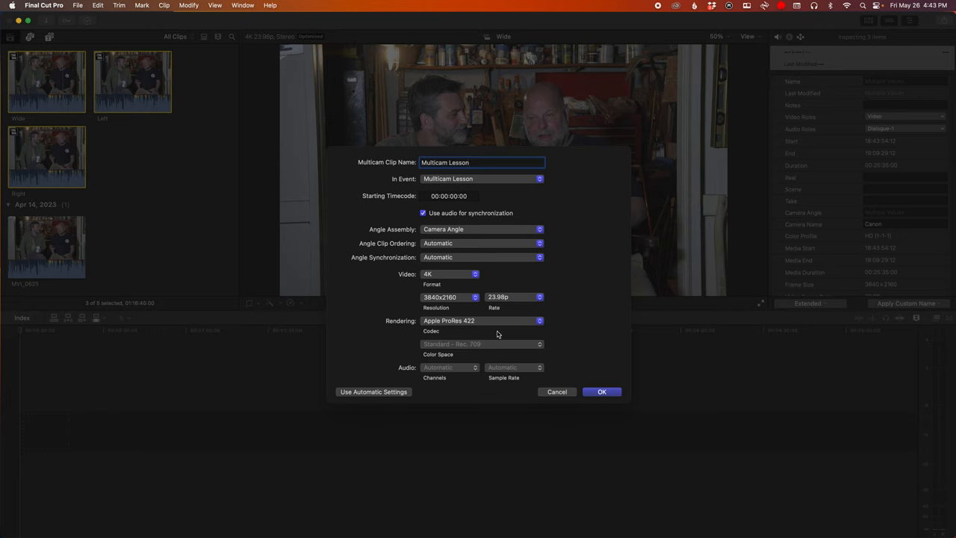
{"action": "mouse_move", "coordinate": [512, 230]}
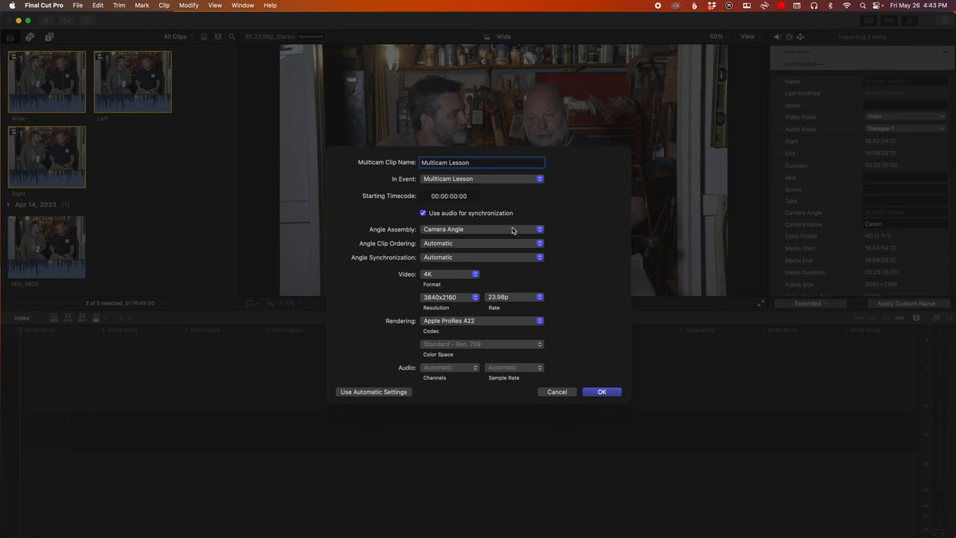
{"action": "left_click", "coordinate": [601, 391]}
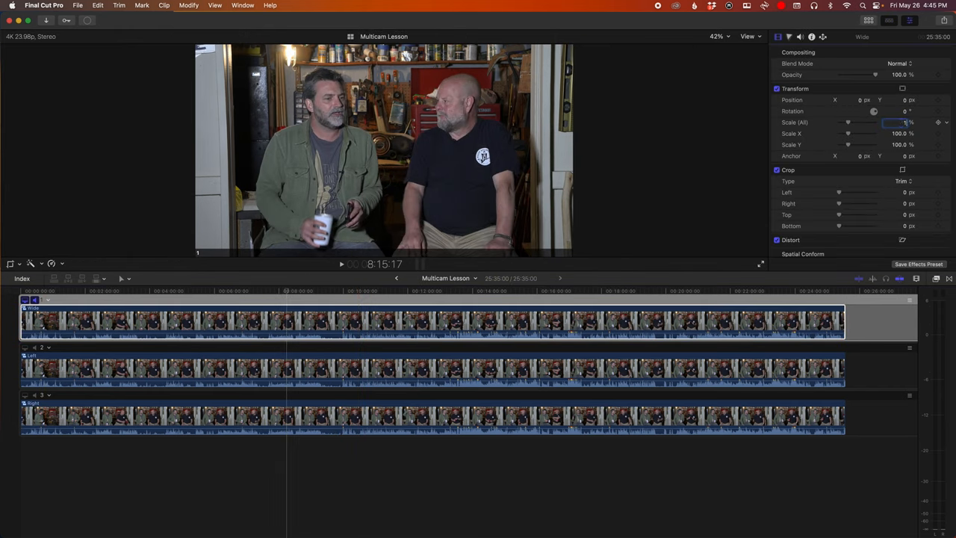
Step: Set the Wide angle's Scale (All) to 120 in the Video Inspector
{"action": "type", "text": "120"}
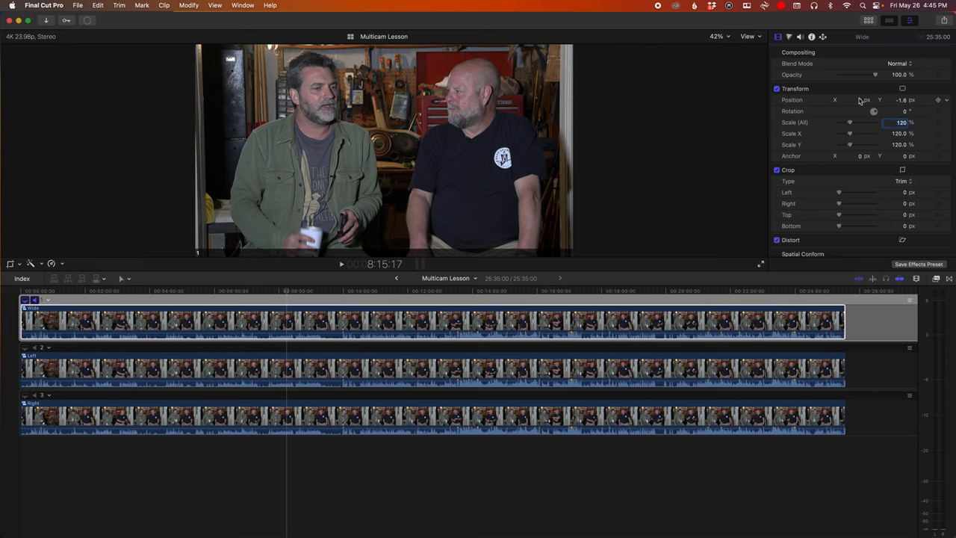
Step: Show video scopes and pull the Wide angle's shadows down 6% and midtones 12%
{"action": "left_click", "coordinate": [747, 36]}
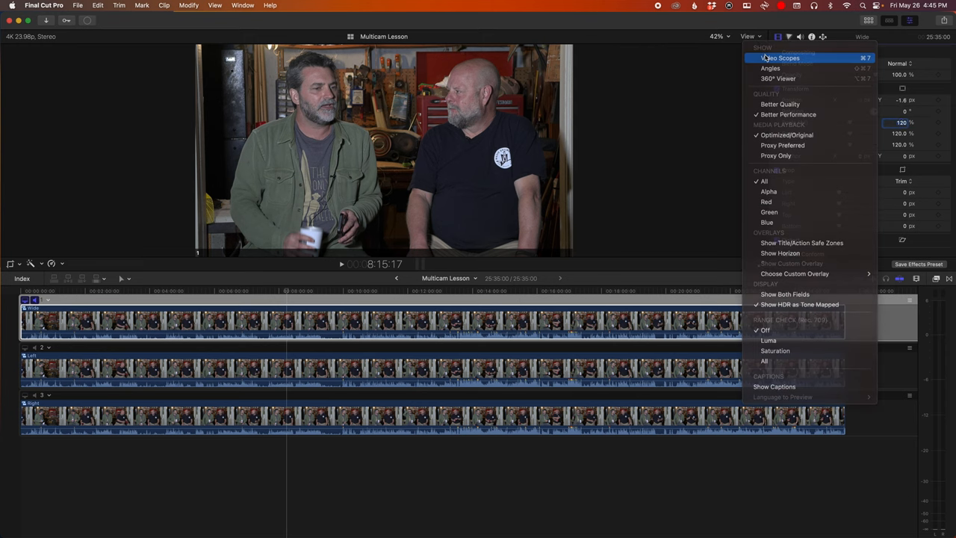
{"action": "left_click", "coordinate": [779, 57]}
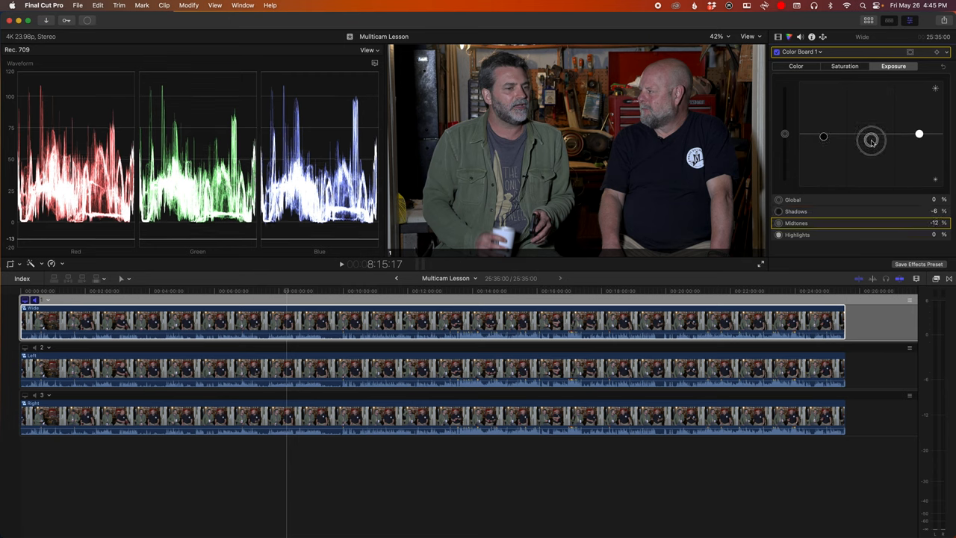
{"action": "left_click_drag", "start_coordinate": [871, 140], "coordinate": [872, 146]}
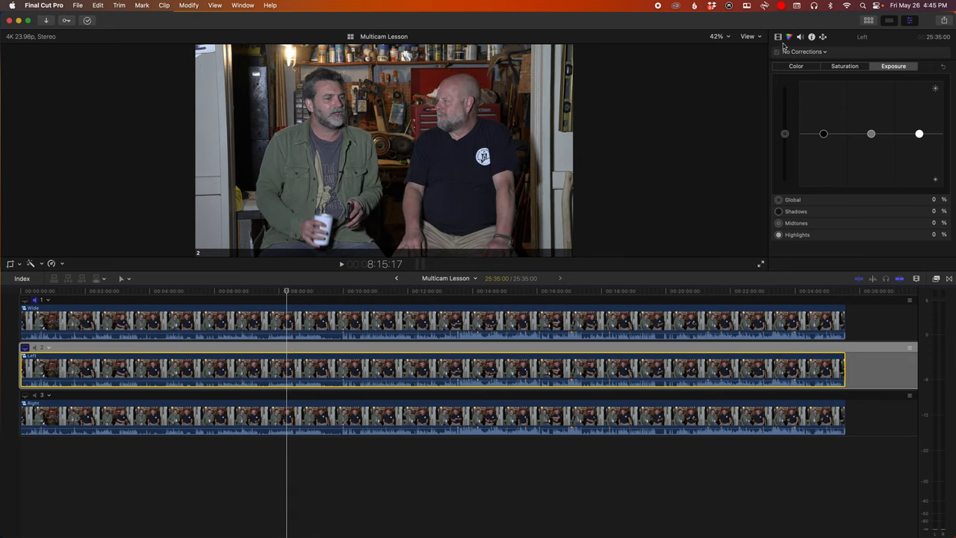
Step: Bring up the Left angle's transform settings to reframe it as a close-up
{"action": "left_click", "coordinate": [778, 36]}
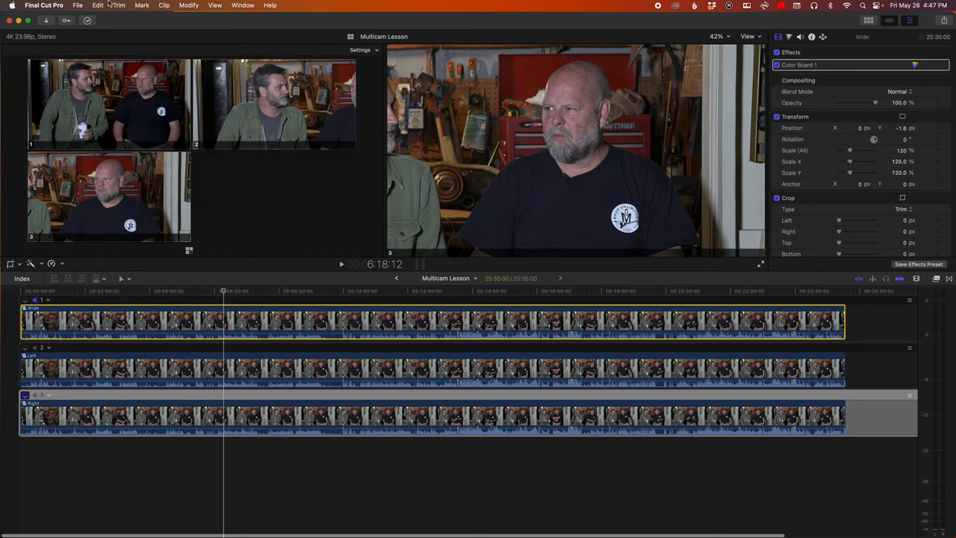
Step: Paste Wide's Color Board 1 onto Left and Right with Transform unchecked
{"action": "left_click", "coordinate": [98, 6]}
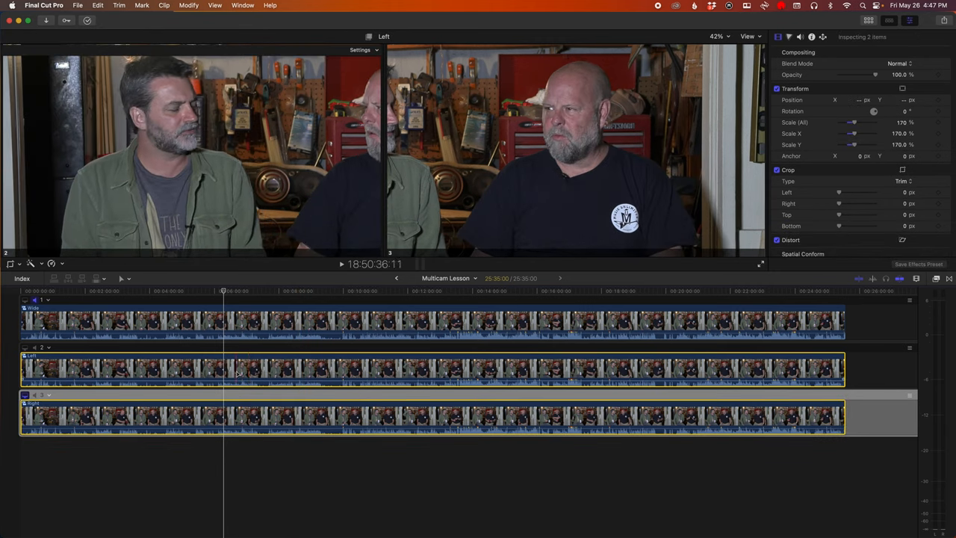
{"action": "left_click", "coordinate": [98, 6]}
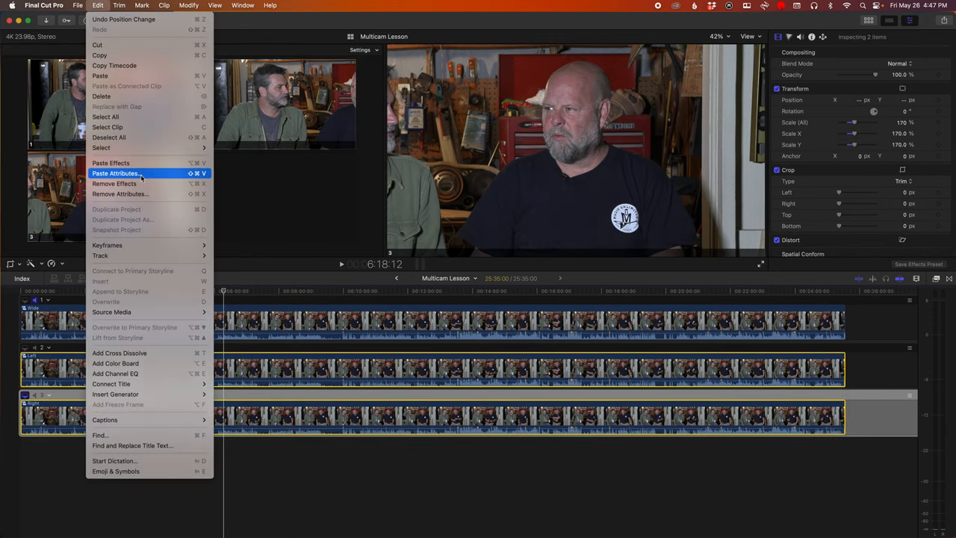
{"action": "left_click", "coordinate": [115, 173]}
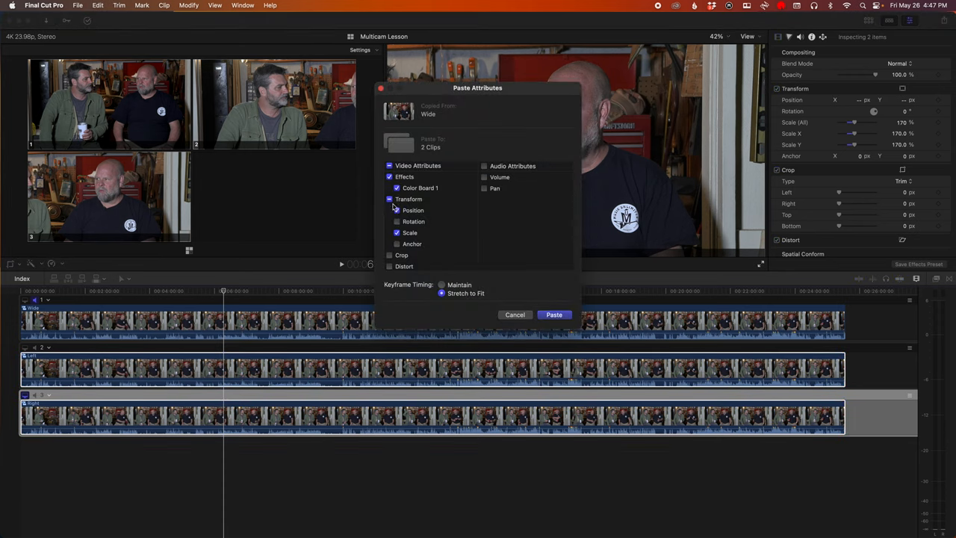
{"action": "left_click", "coordinate": [389, 198]}
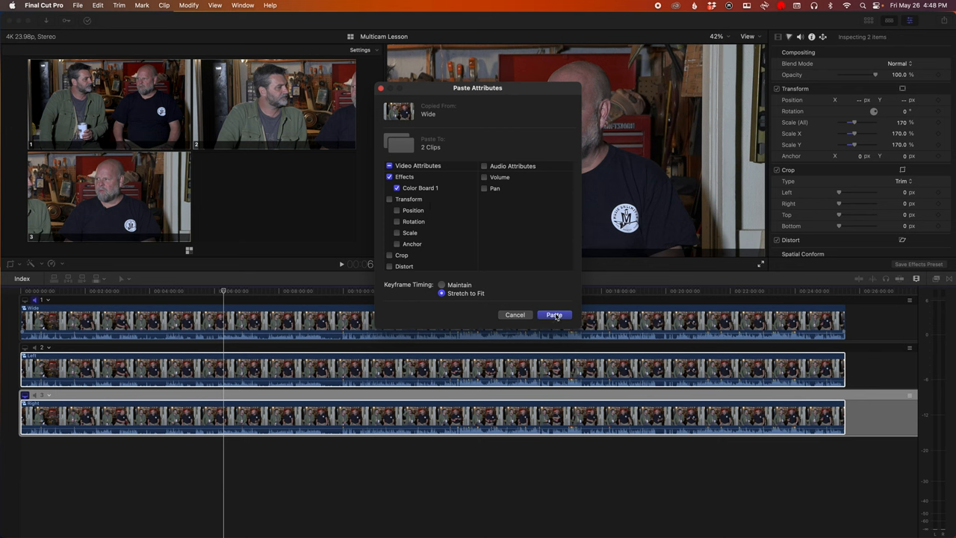
{"action": "left_click", "coordinate": [553, 314]}
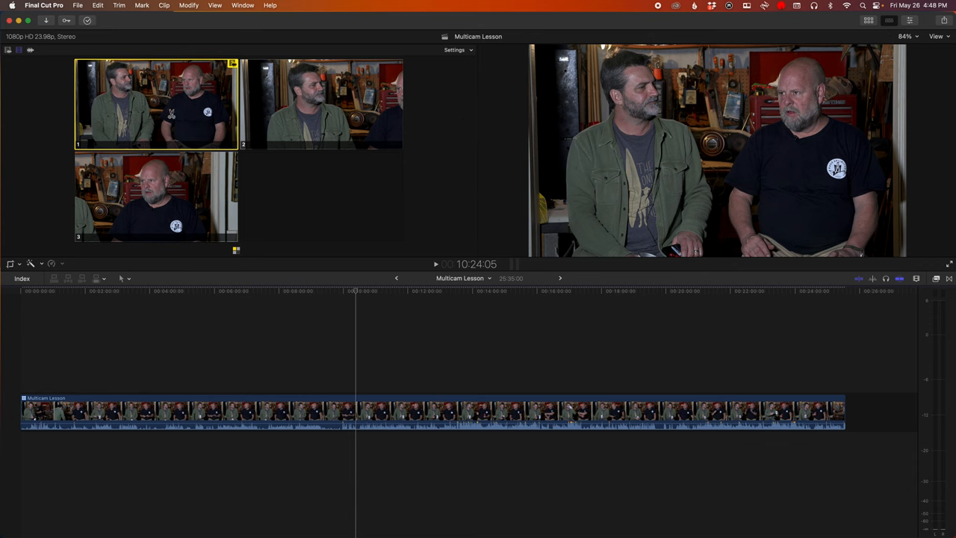
Step: Play the multicam clip and cut live from the wide shot to the right close-up
{"action": "left_click", "coordinate": [269, 303]}
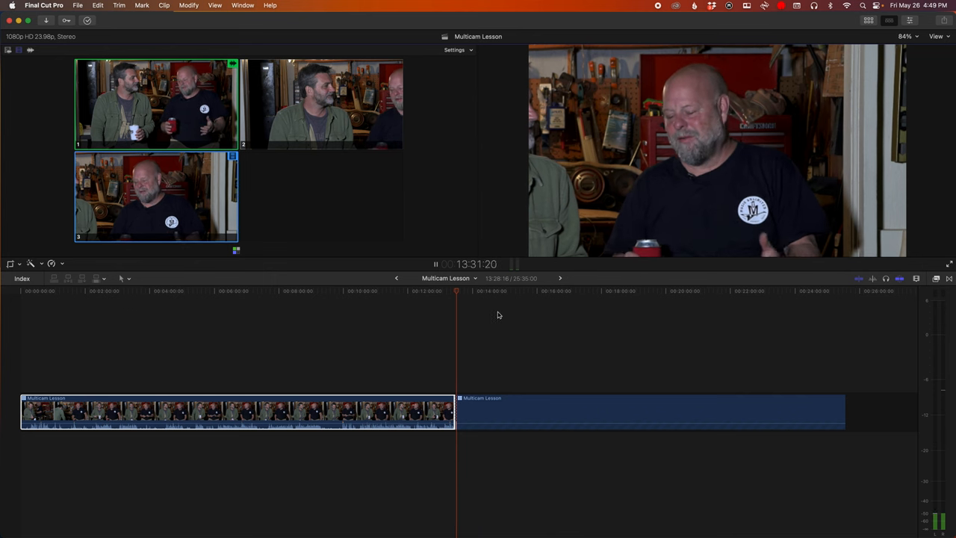
{"action": "left_click", "coordinate": [483, 291]}
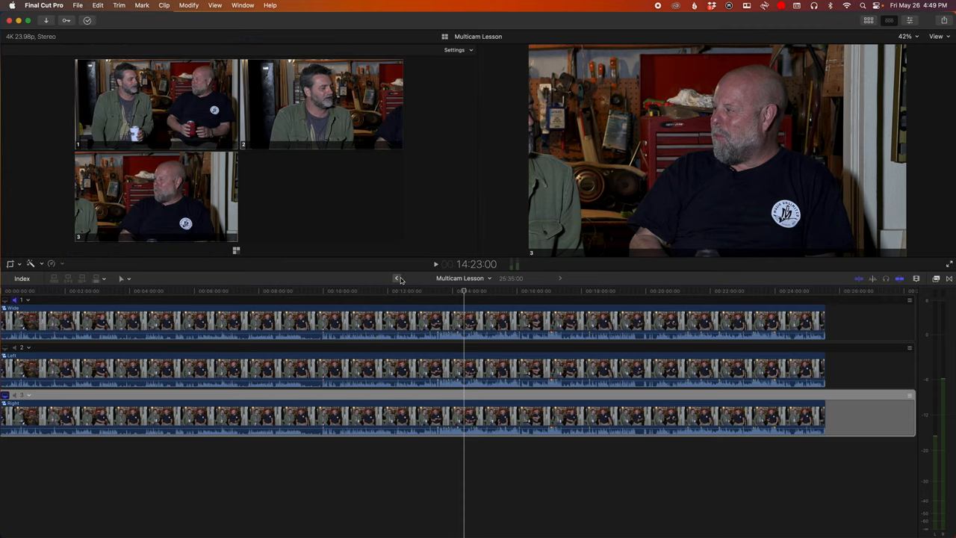
{"action": "mouse_move", "coordinate": [396, 278]}
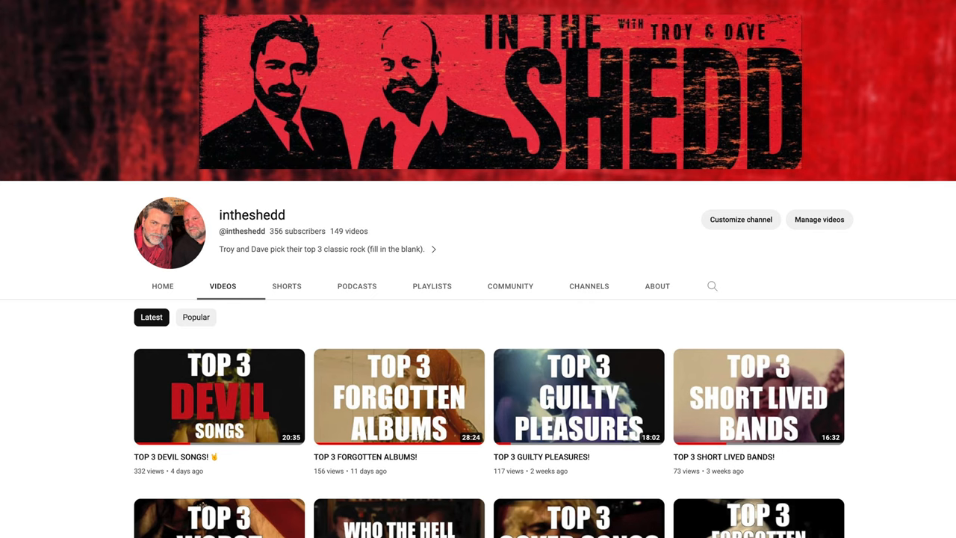
Step: Scroll the intheshedd channel's Videos page through its Top 3 uploads
{"action": "scroll", "scroll_direction": "down", "scroll_amount": 3}
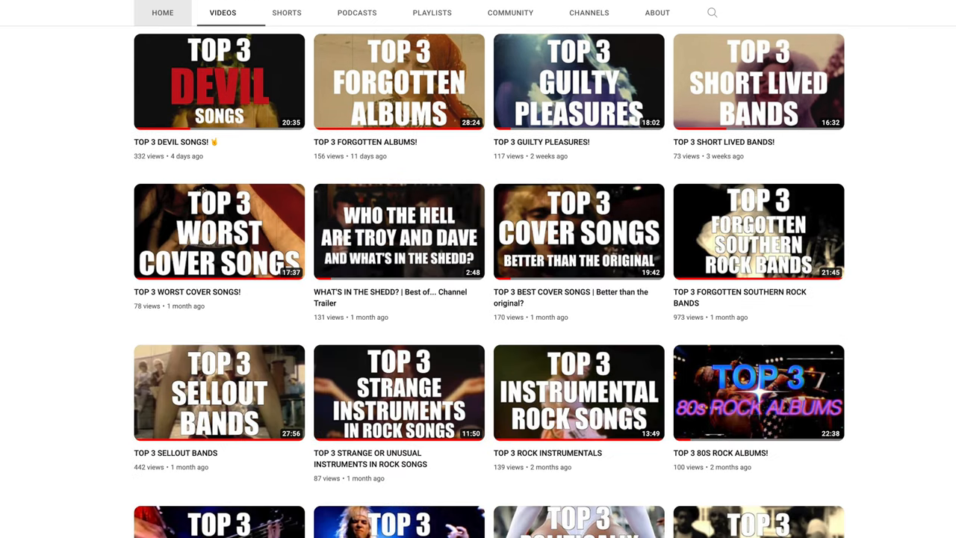